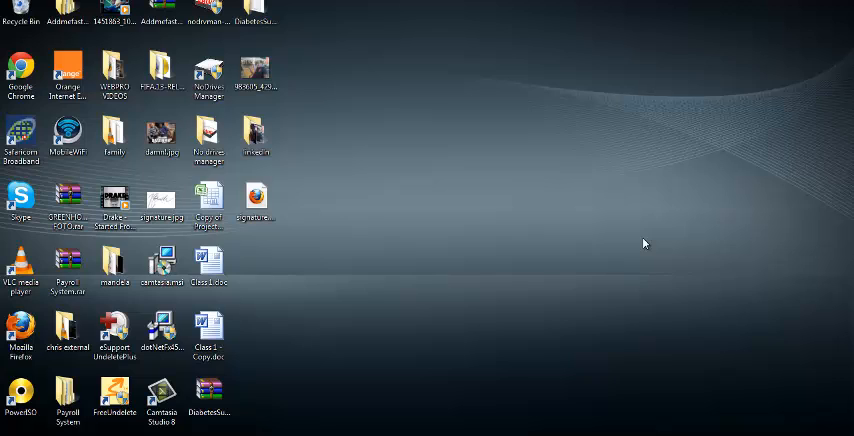
pyautogui.moveTo(618, 196)
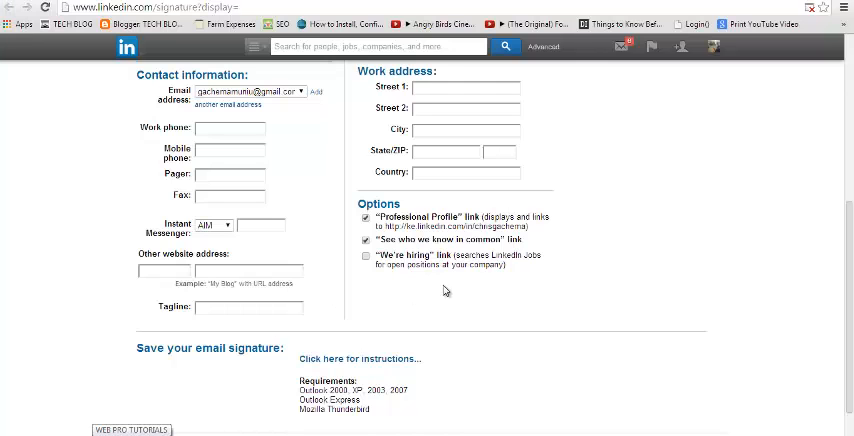
# Step: Scroll through the LinkedIn signature builder and focus the first work street address field
pyautogui.scroll(3)
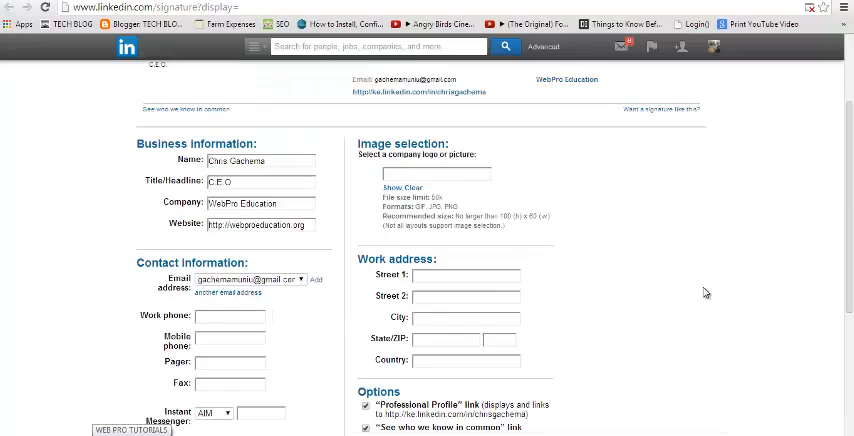
pyautogui.scroll(3)
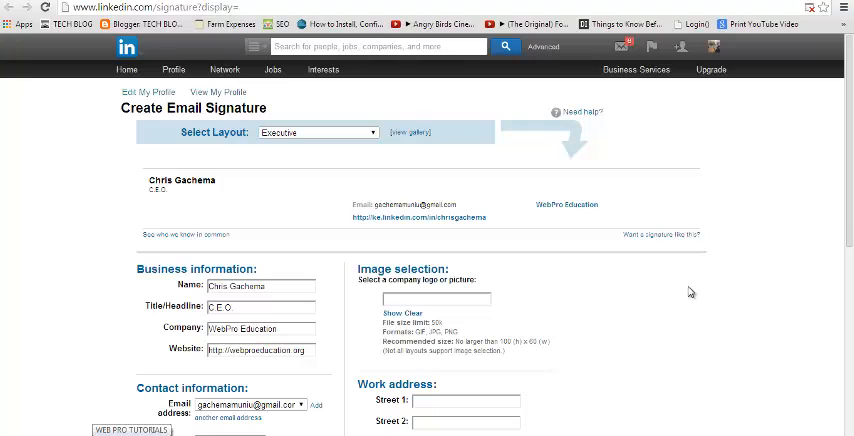
pyautogui.moveTo(674, 309)
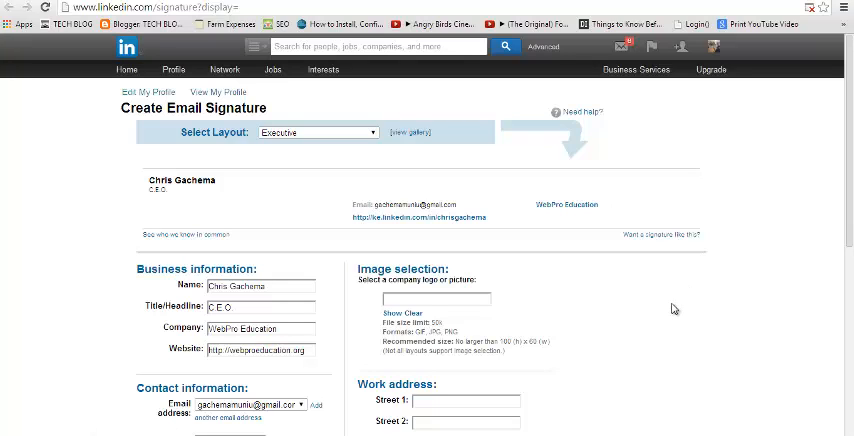
pyautogui.moveTo(99, 159)
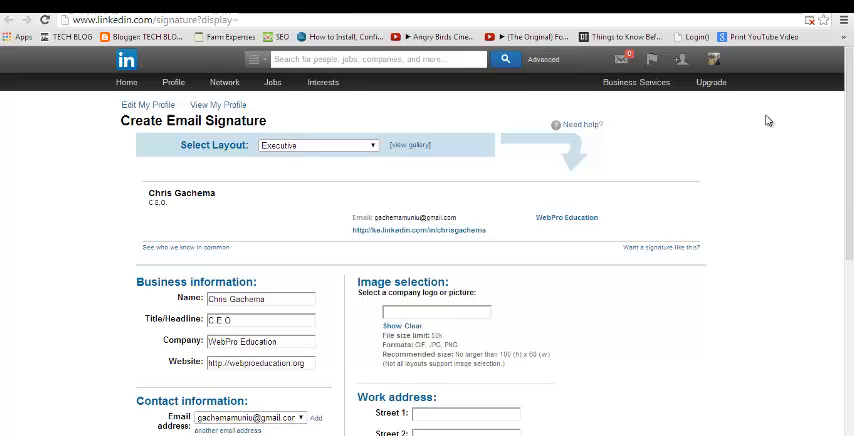
pyautogui.moveTo(778, 147)
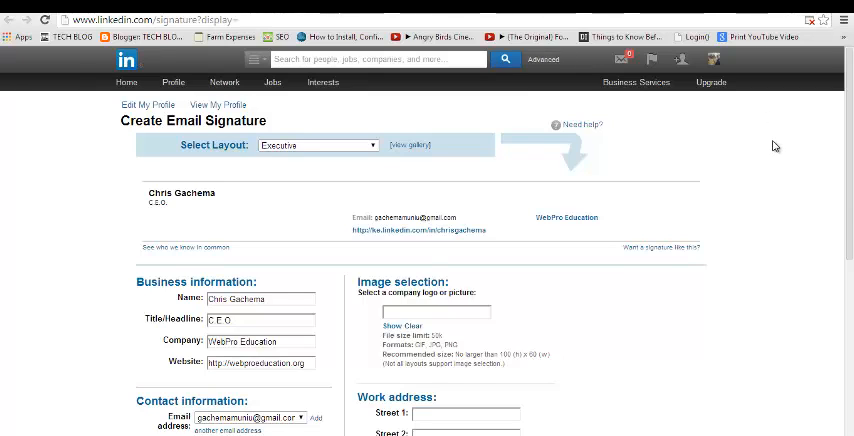
pyautogui.moveTo(712, 157)
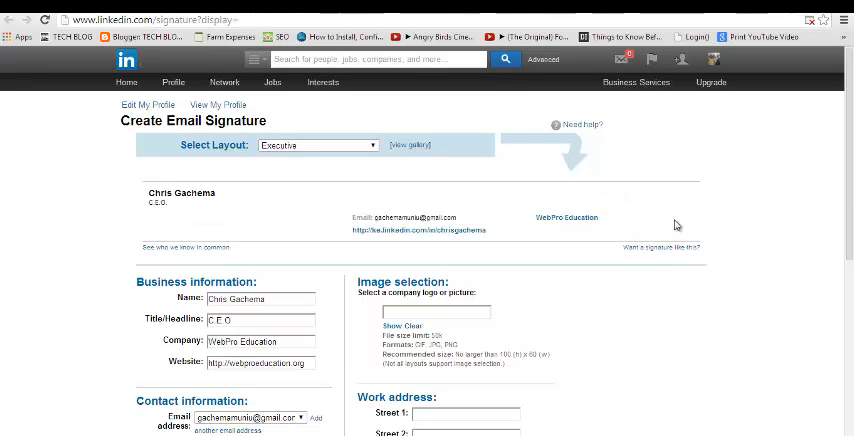
pyautogui.scroll(-3)
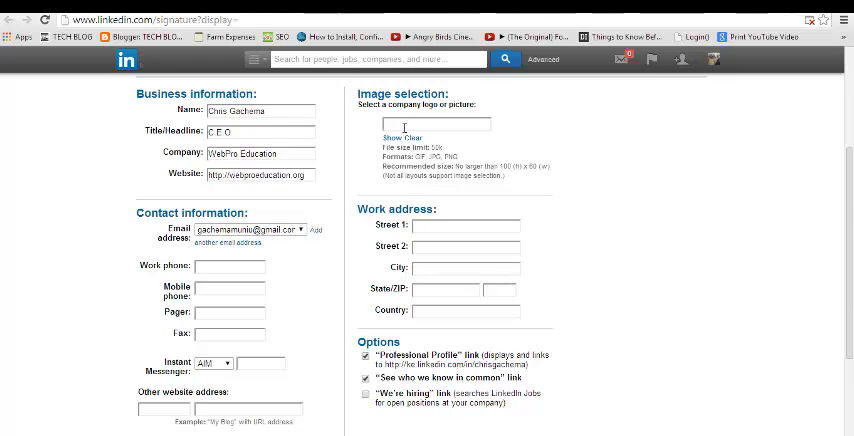
pyautogui.click(467, 226)
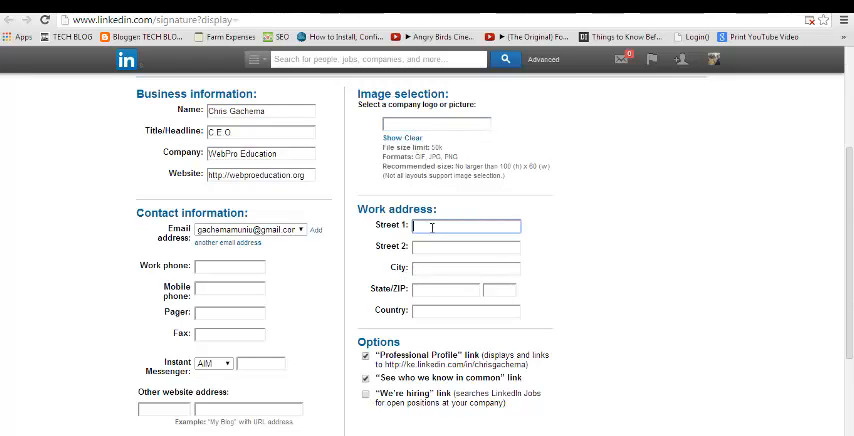
pyautogui.scroll(-3)
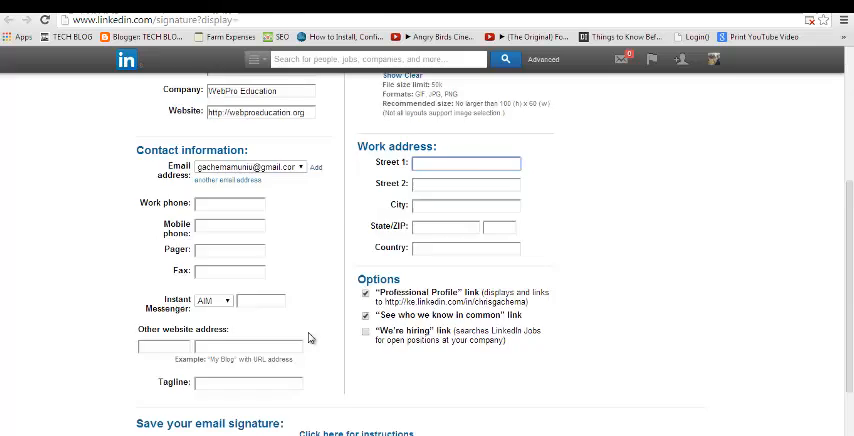
pyautogui.scroll(-3)
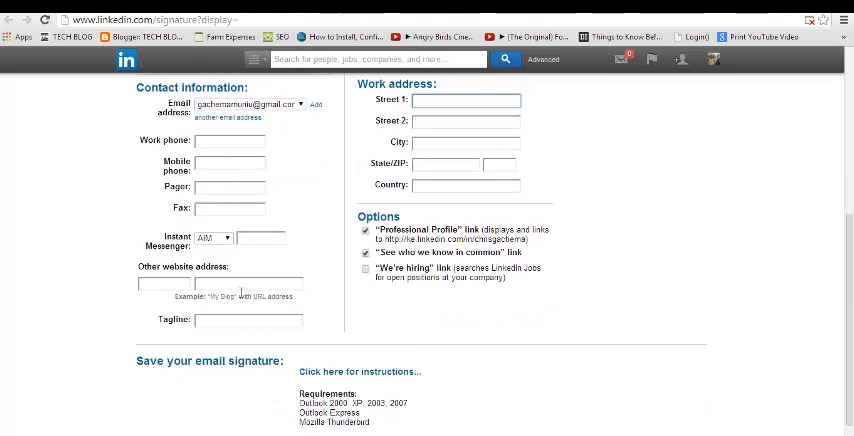
pyautogui.moveTo(391, 313)
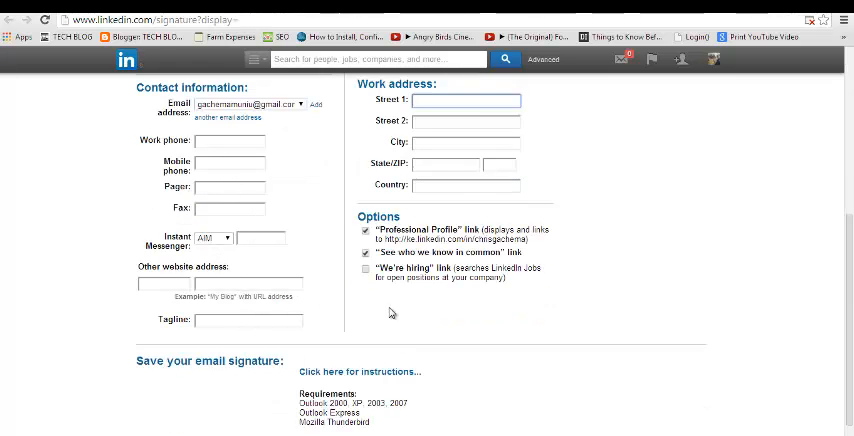
pyautogui.scroll(-3)
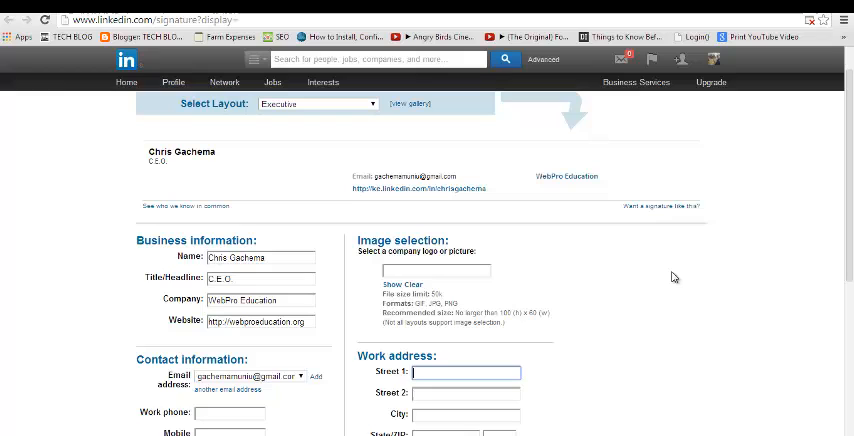
# Step: Switch tabs and scroll down through Gmail's General settings page
pyautogui.click(653, 60)
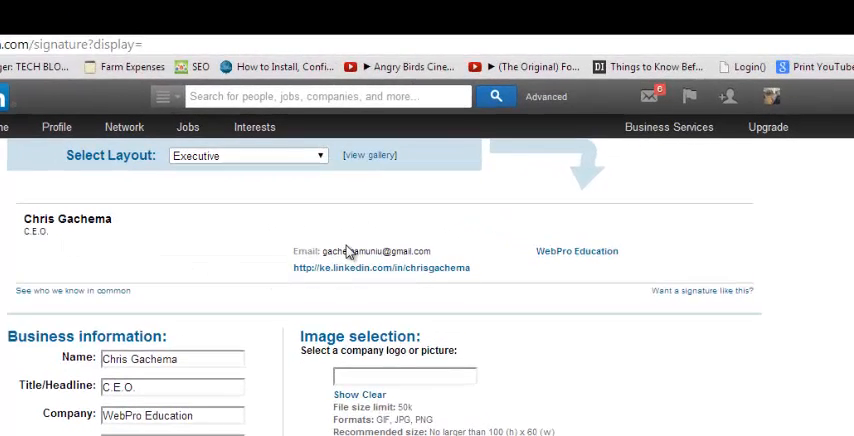
pyautogui.moveTo(337, 268)
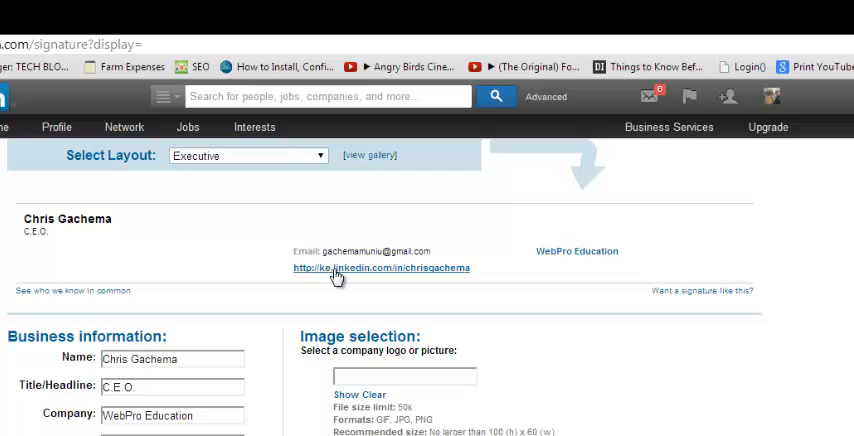
pyautogui.moveTo(556, 251)
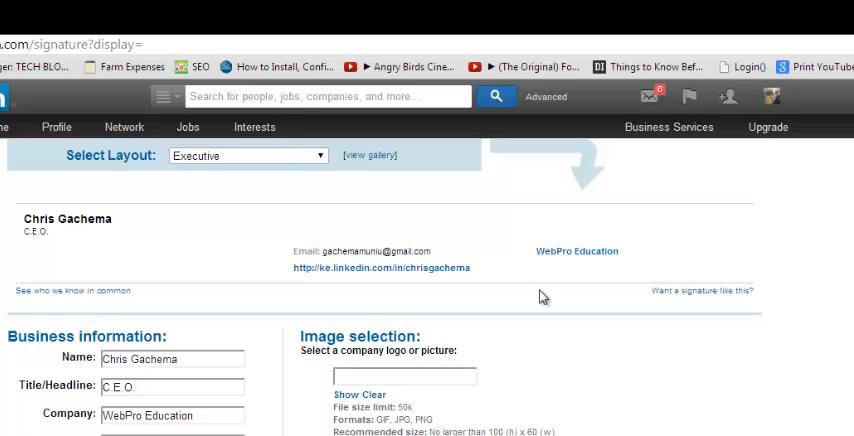
pyautogui.scroll(-3)
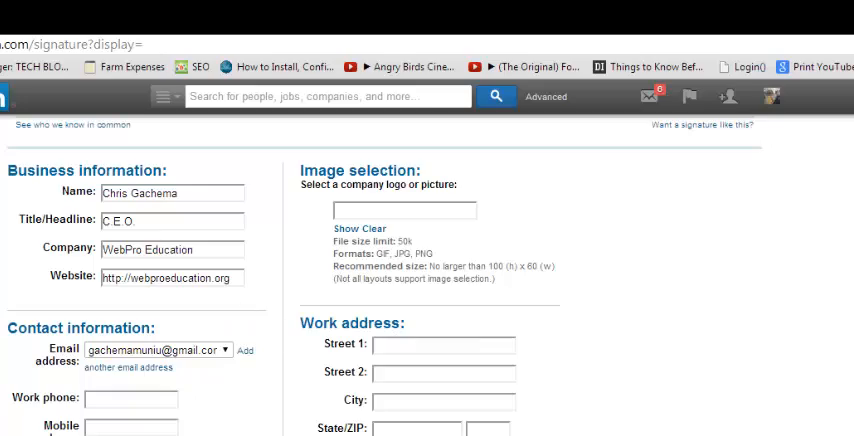
pyautogui.scroll(-3)
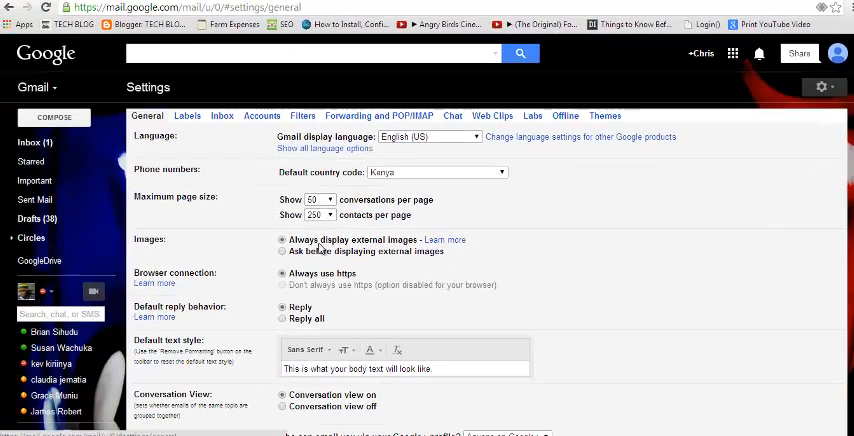
pyautogui.scroll(-3)
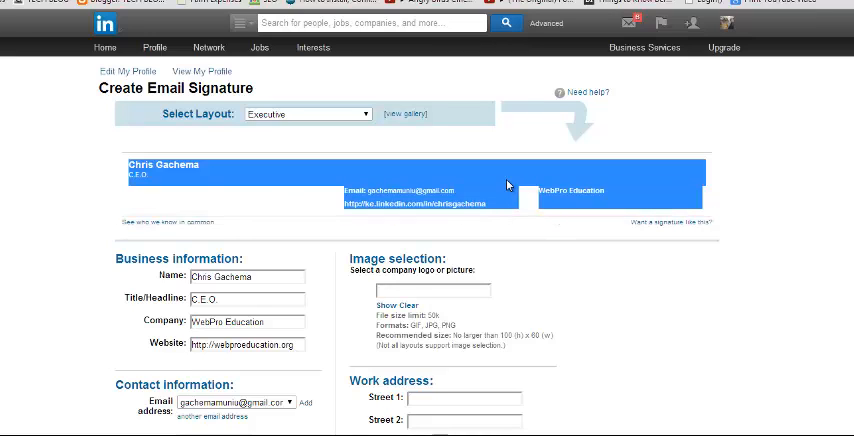
pyautogui.moveTo(516, 82)
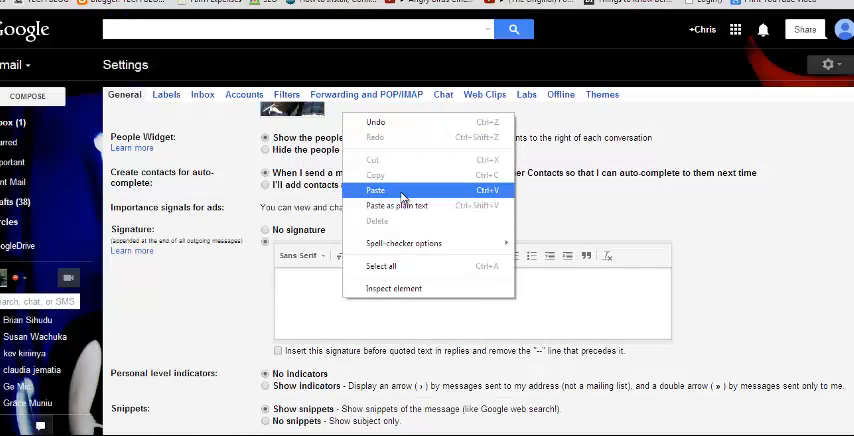
# Step: Paste the copied LinkedIn signature (name, title, email, profile link, company) into Gmail's Signature editor
pyautogui.click(376, 190)
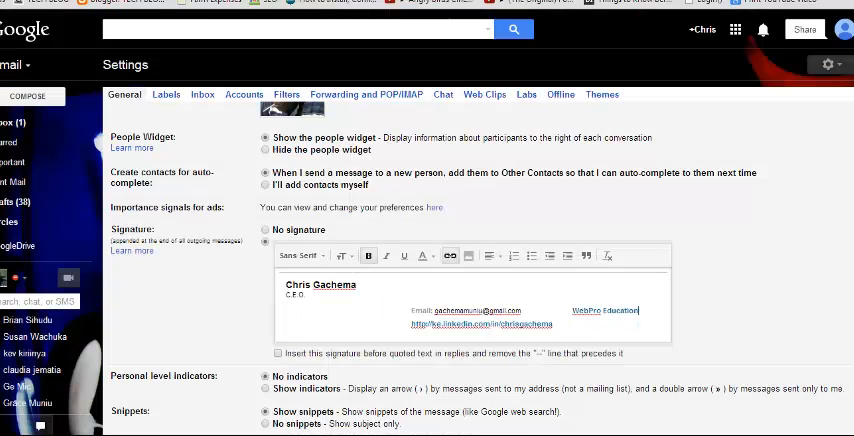
pyautogui.scroll(-3)
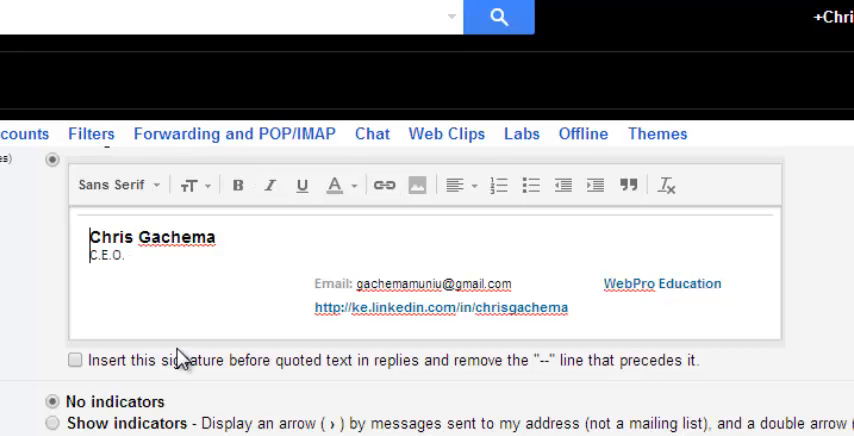
pyautogui.moveTo(495, 370)
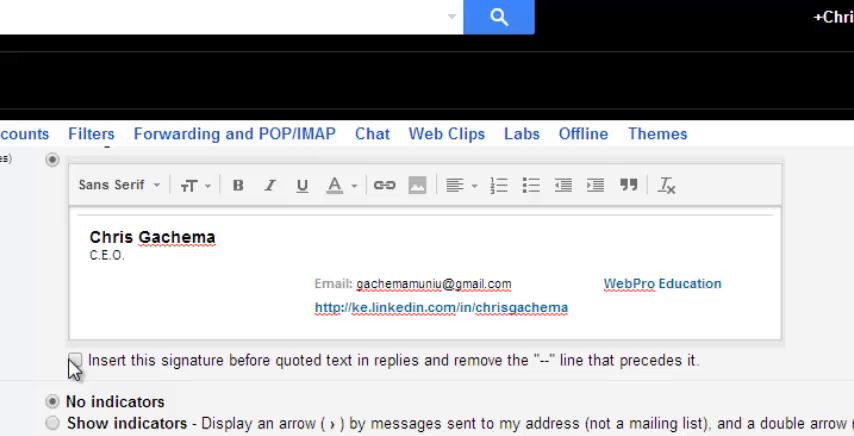
# Step: Enable 'Insert this signature before quoted text in replies' and save the changes
pyautogui.click(78, 361)
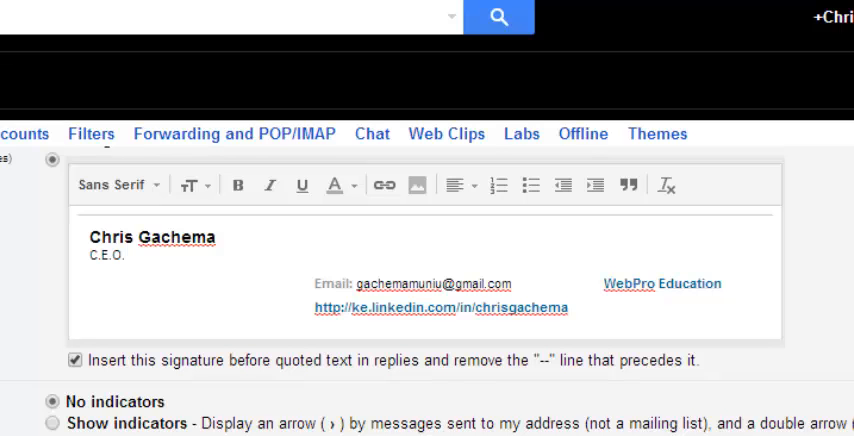
pyautogui.scroll(3)
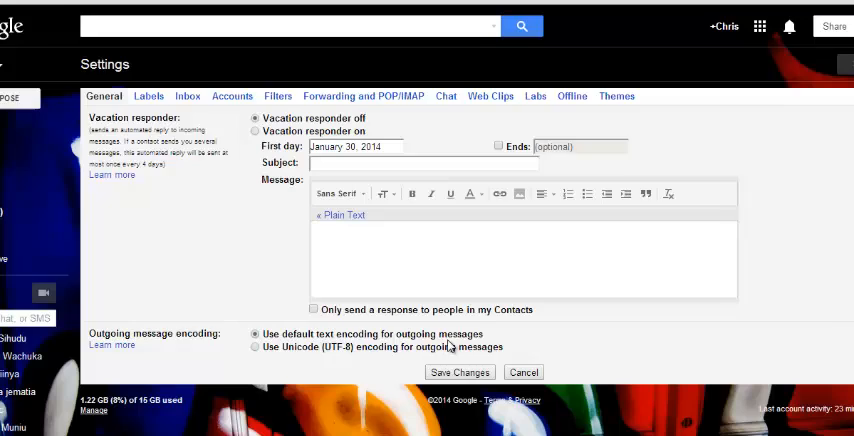
pyautogui.click(459, 372)
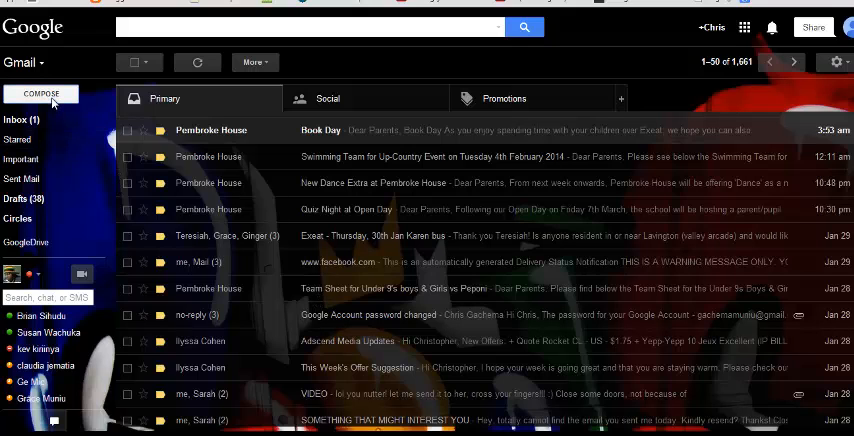
# Step: Start a new Gmail message and place the cursor in its To field
pyautogui.click(41, 94)
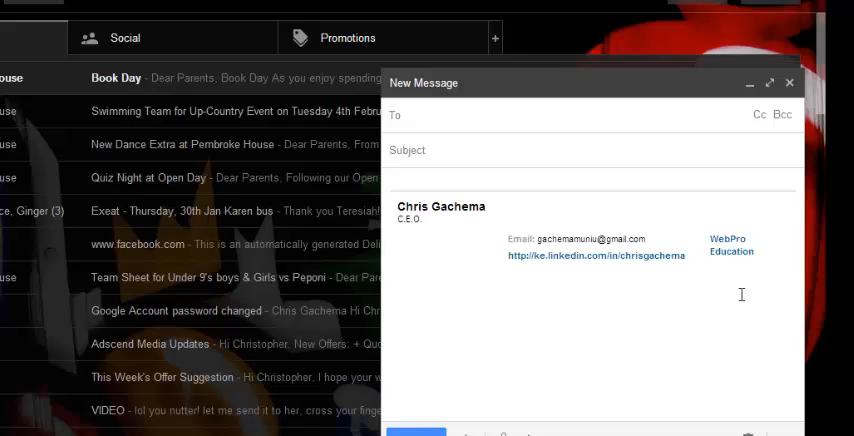
pyautogui.click(450, 115)
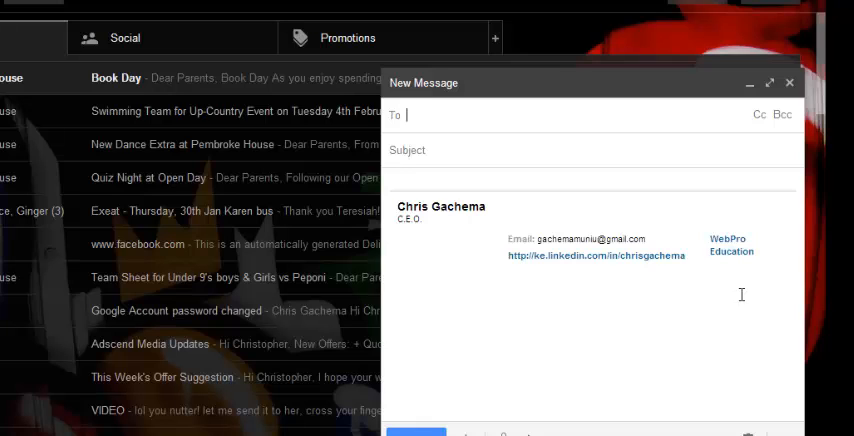